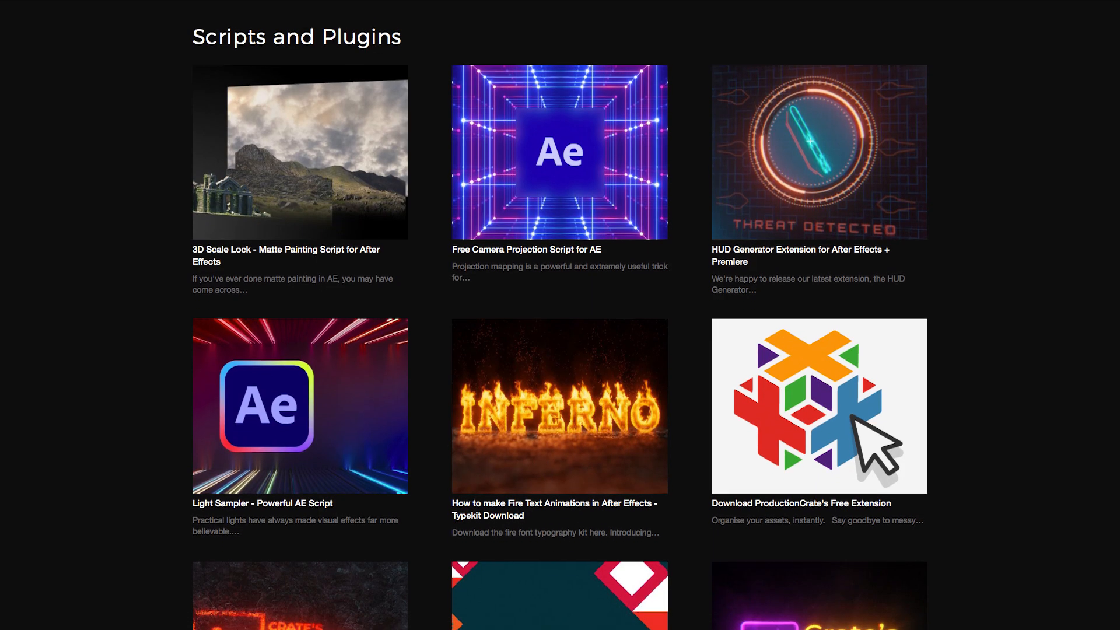
# Download ProductionCrate's free extension and reach its Crate's Tool Extension folder with .dmg and .exe installers.
pyautogui.scroll(-3)
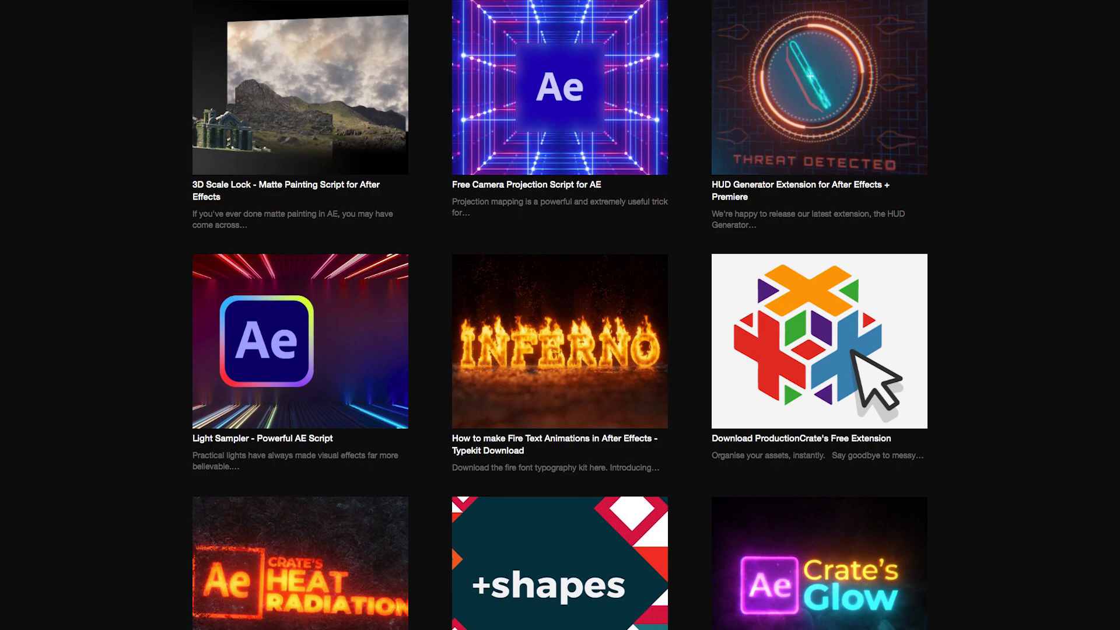
pyautogui.scroll(-3)
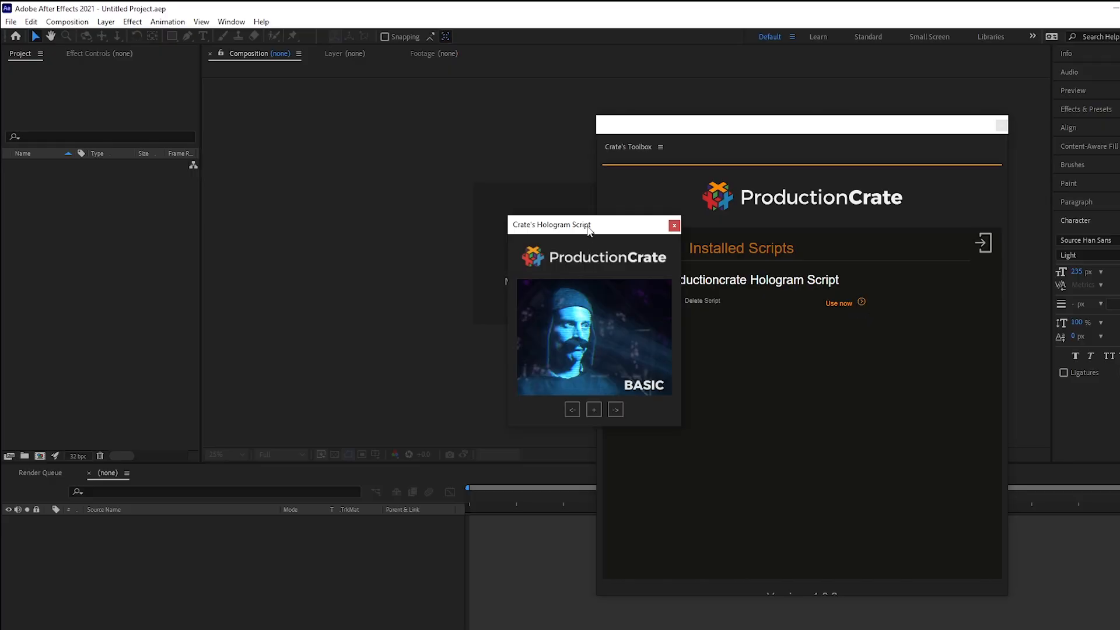
pyautogui.click(615, 410)
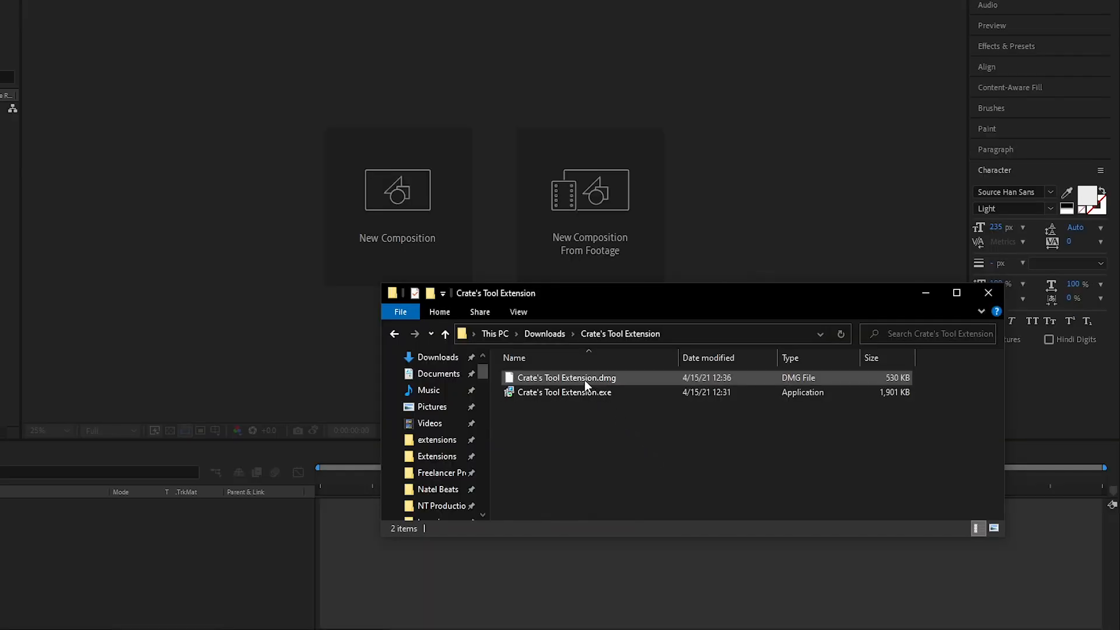
# Run Crate's Tool Extension.exe setup with the default shortcuts folder, finishing version 1.0.0.
pyautogui.click(564, 392)
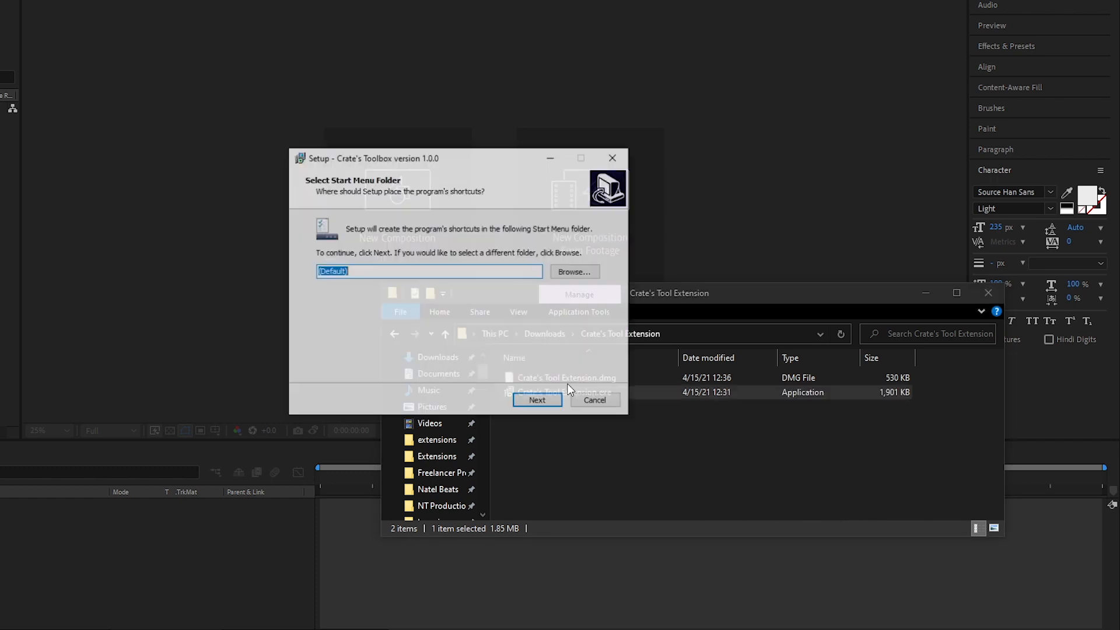
pyautogui.click(537, 400)
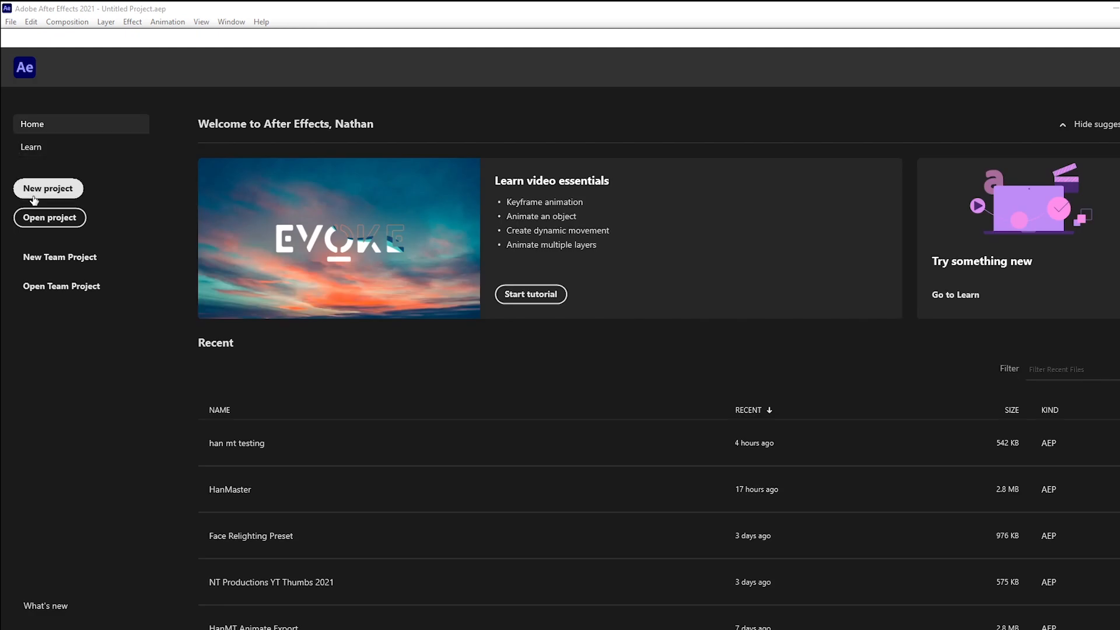
# Launch Crate's Toolbox from Window > Extensions in a new project.
pyautogui.click(325, 29)
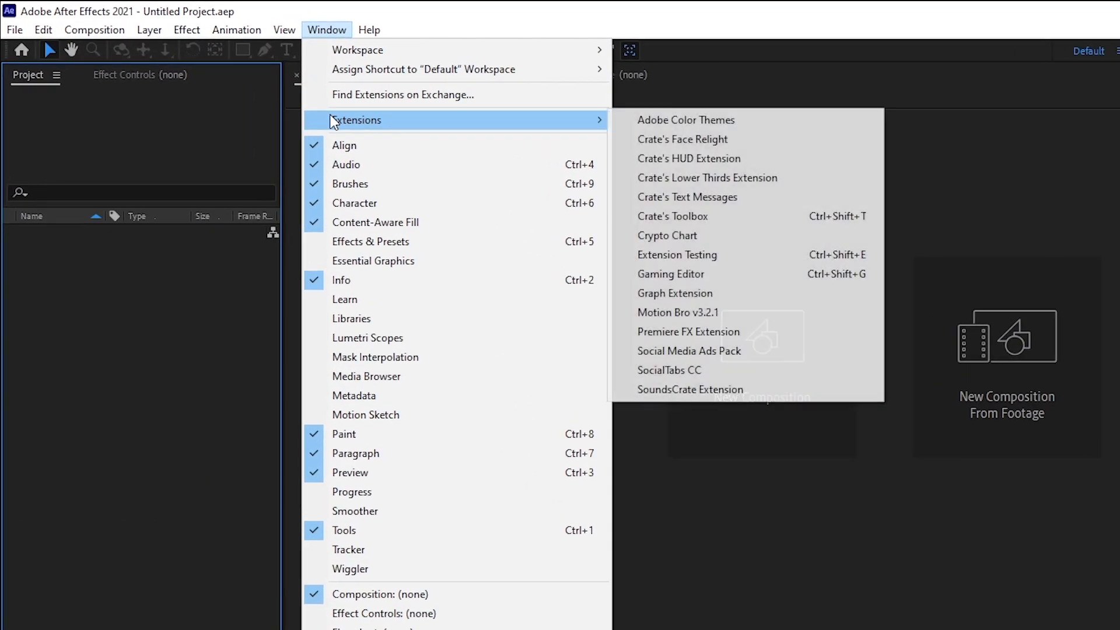
pyautogui.moveTo(672, 216)
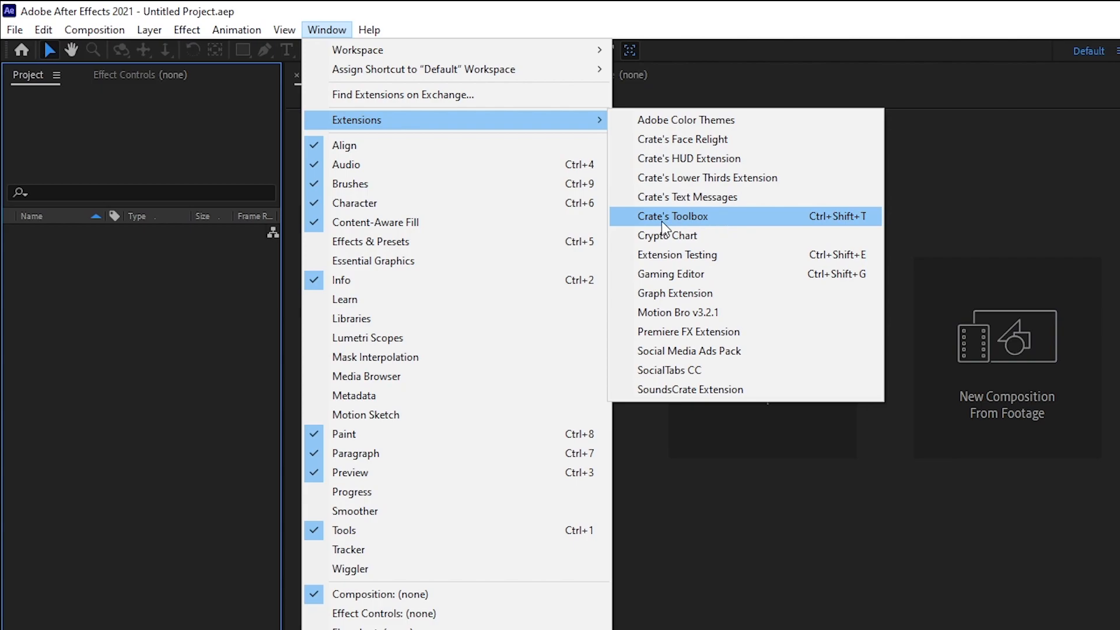
pyautogui.click(671, 218)
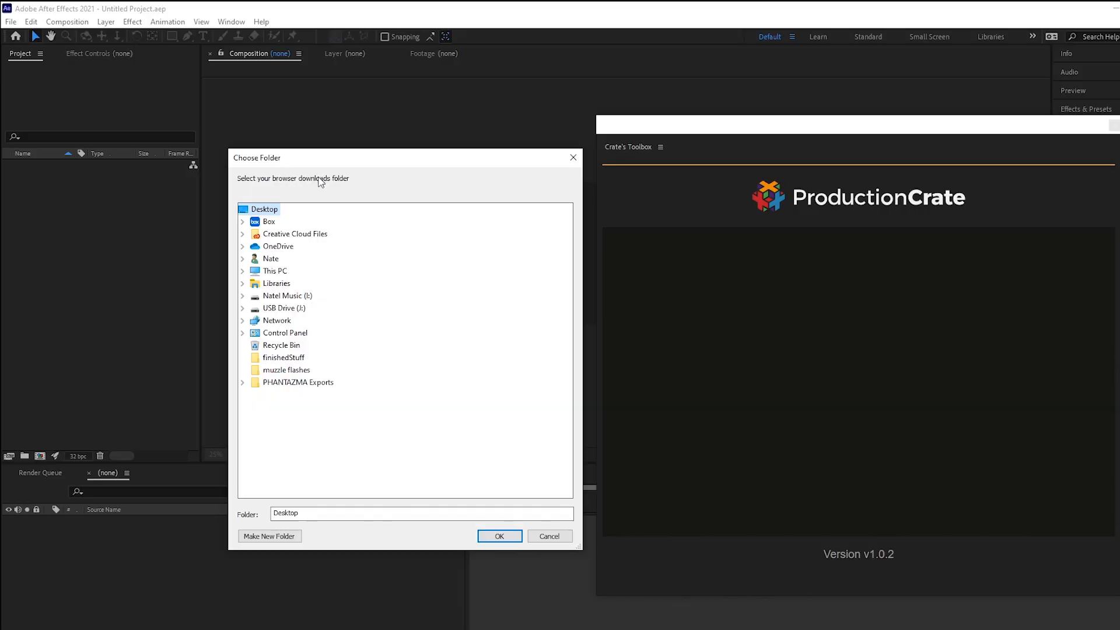
pyautogui.moveTo(304, 275)
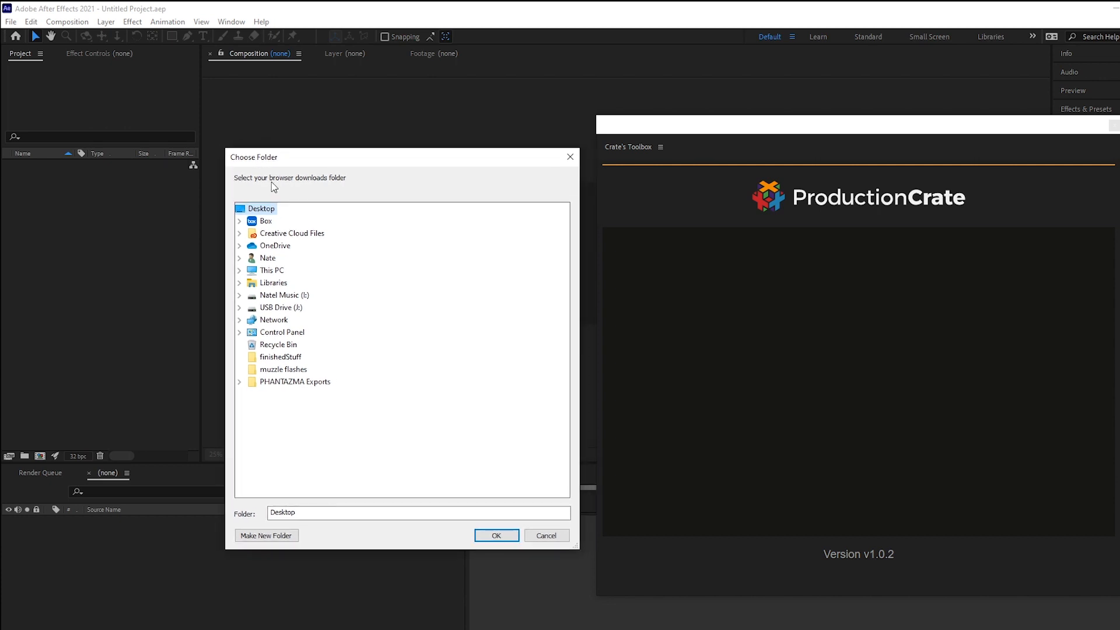
# Confirm the browser downloads folder in the Choose Folder dialog.
pyautogui.click(240, 269)
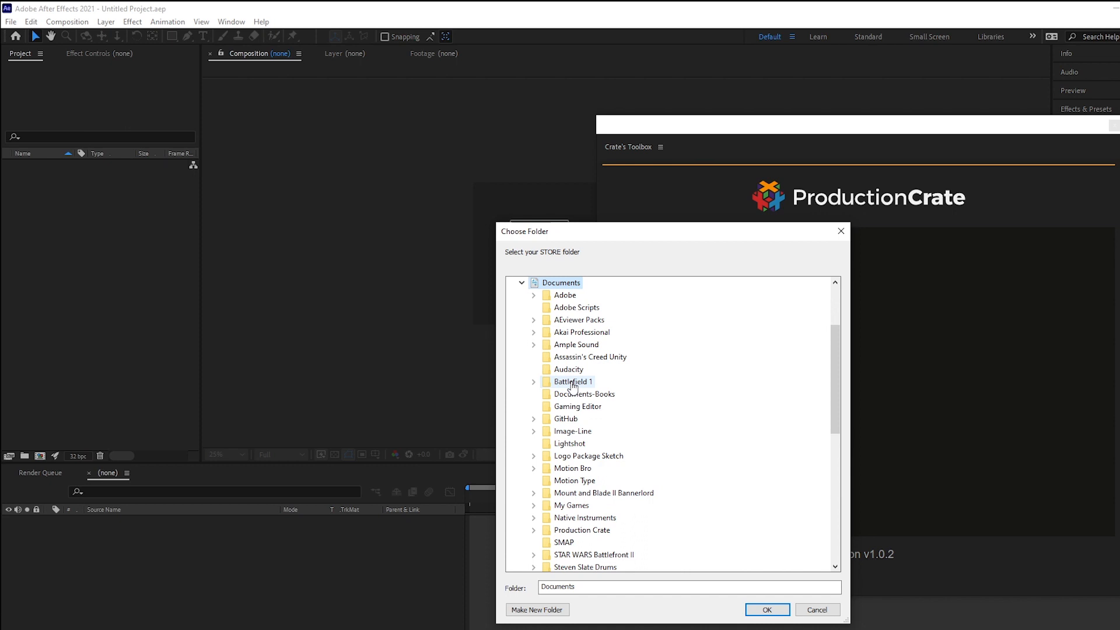
pyautogui.moveTo(581, 530)
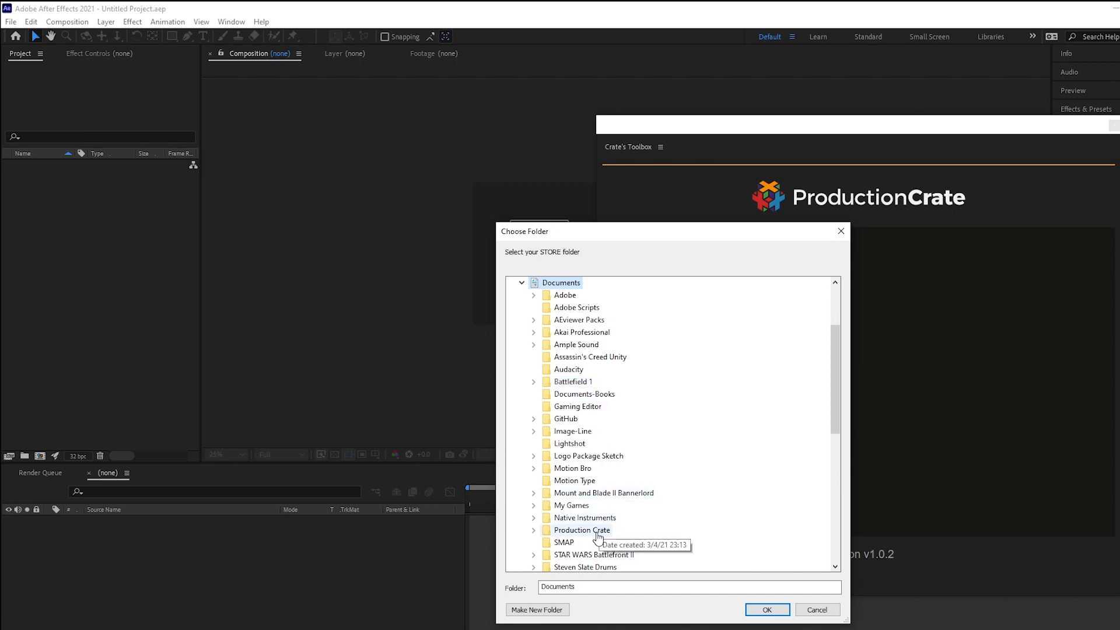
# Choose Documents > Production Crate > Crate's Tool Extension as the toolbox store folder.
pyautogui.click(534, 530)
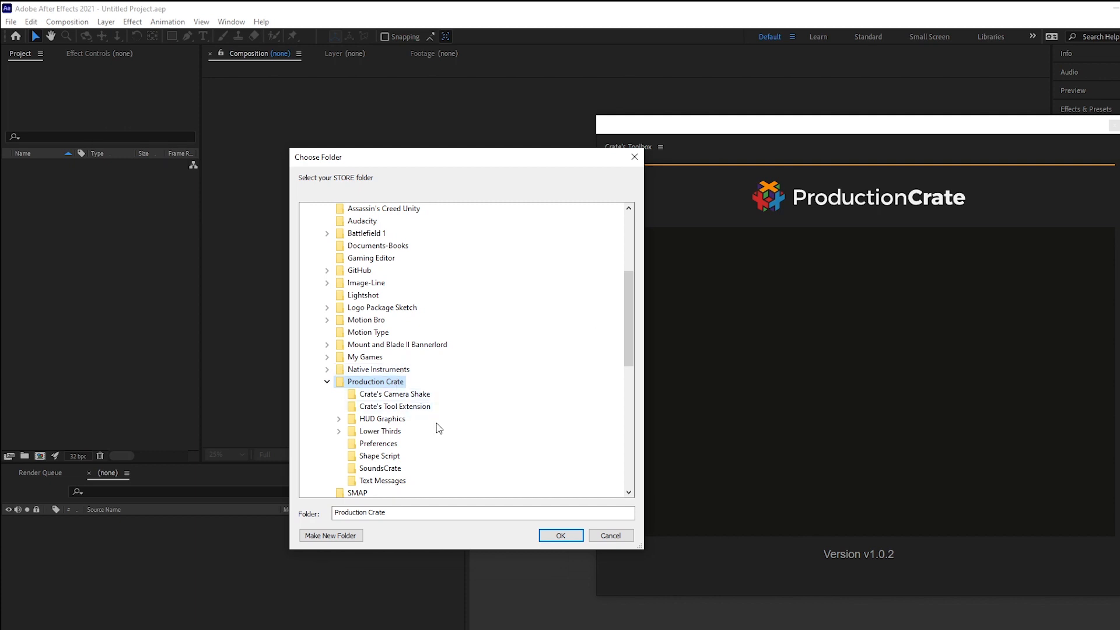
pyautogui.click(393, 406)
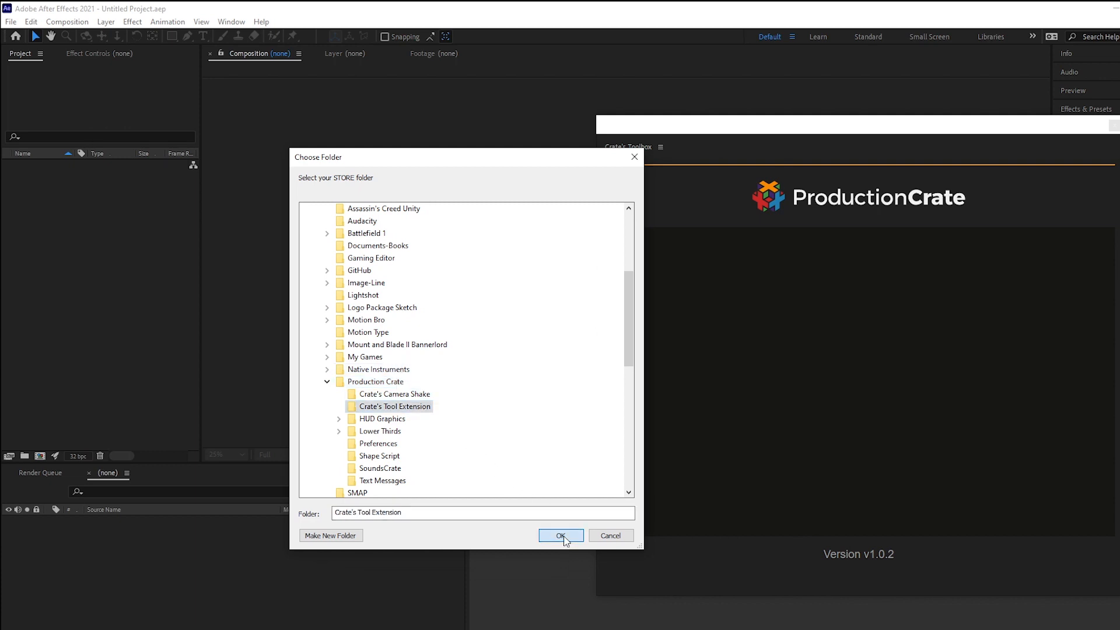
pyautogui.click(561, 536)
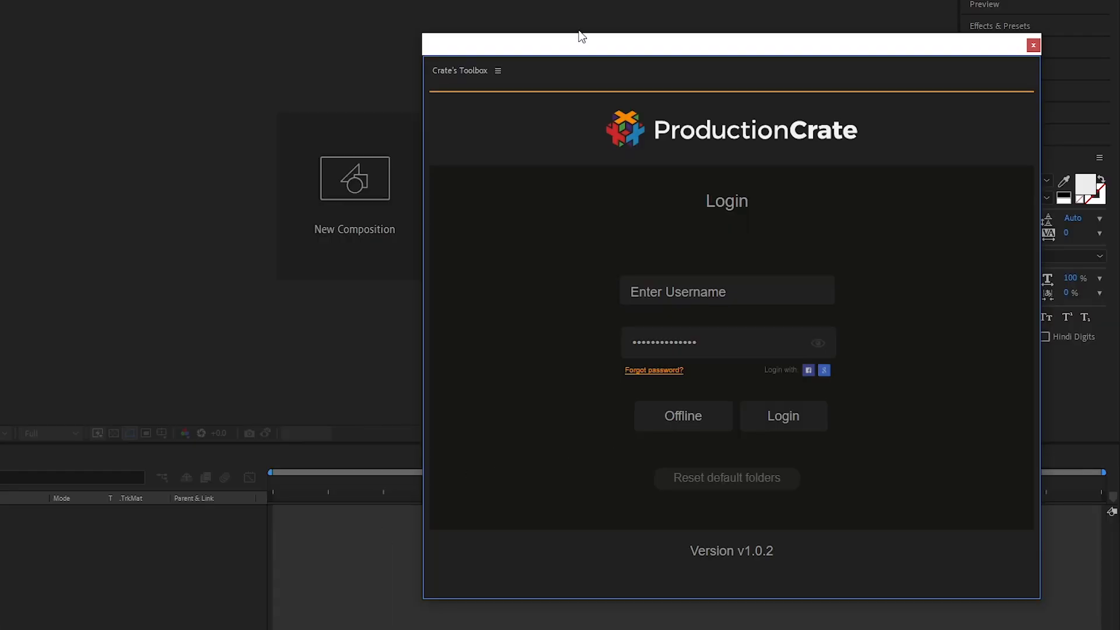
pyautogui.moveTo(1042, 158)
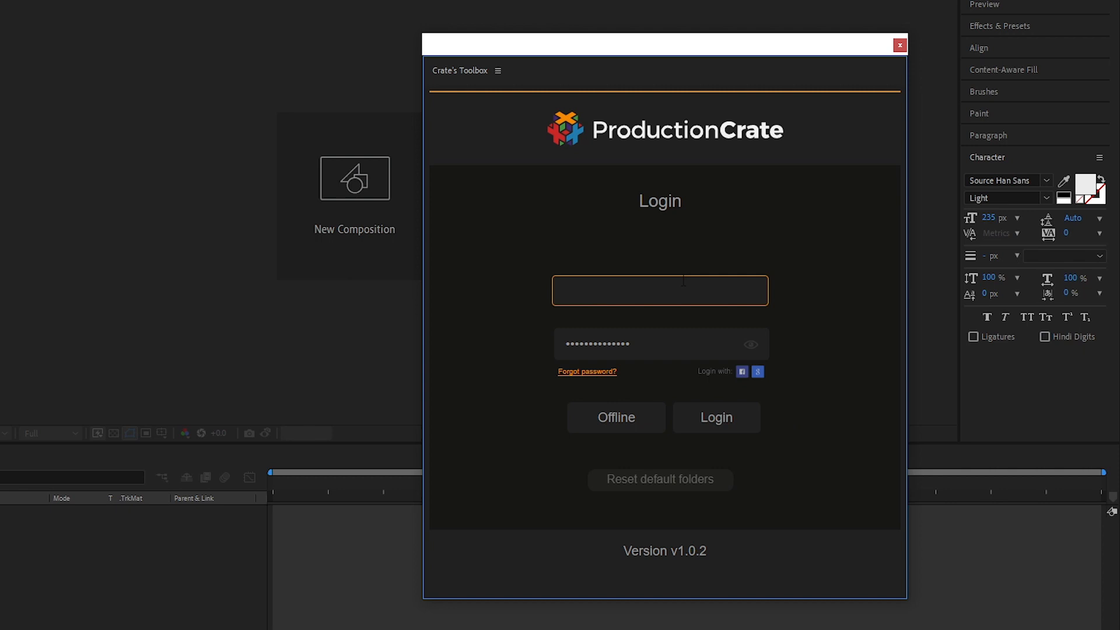
# Log in to Crate's Toolbox as Penguino138, reaching the free scripts Download list.
pyautogui.write('Penguino138')
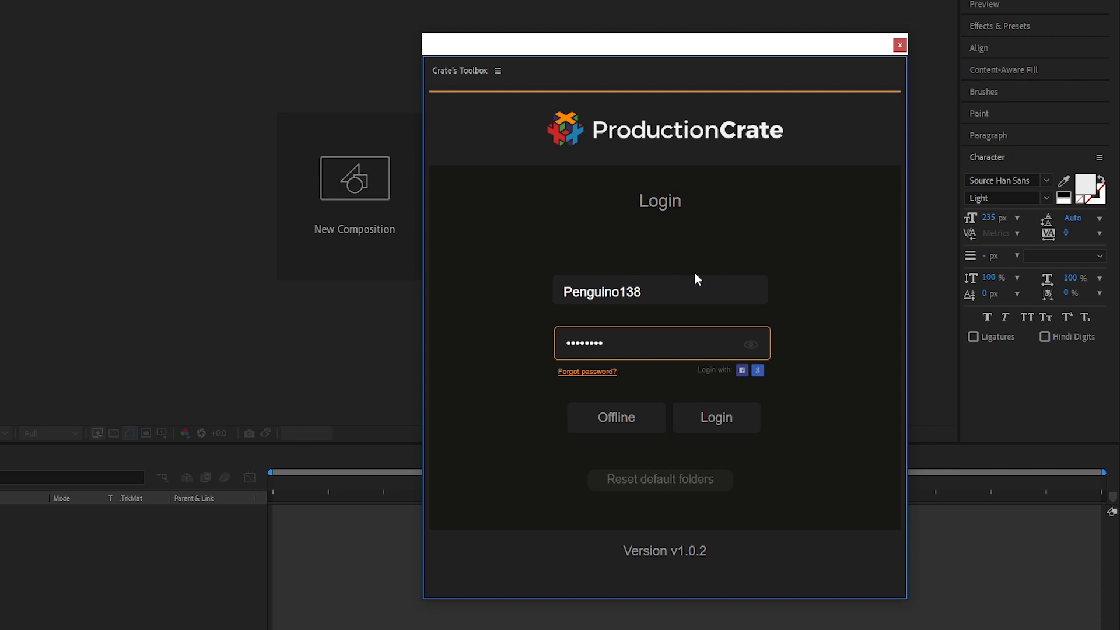
pyautogui.moveTo(615, 377)
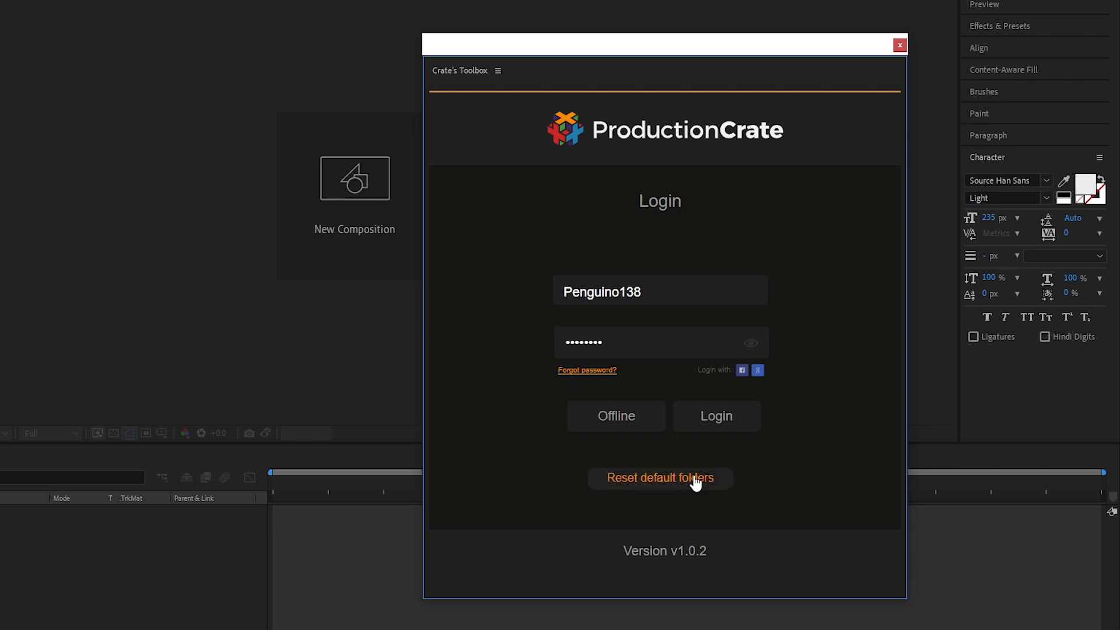
pyautogui.moveTo(705, 484)
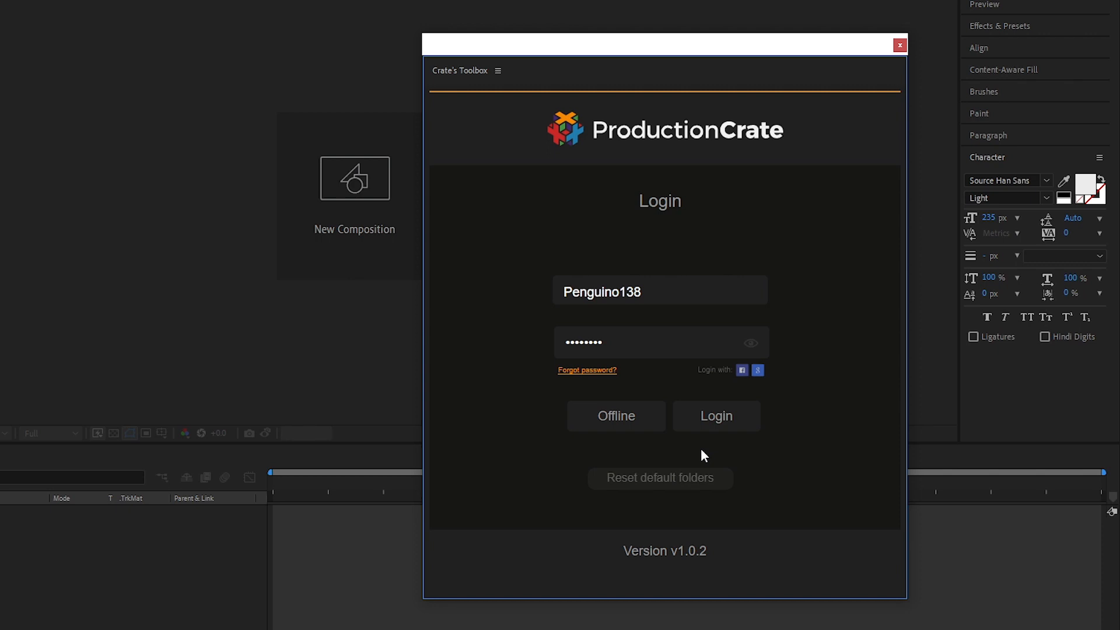
pyautogui.click(715, 415)
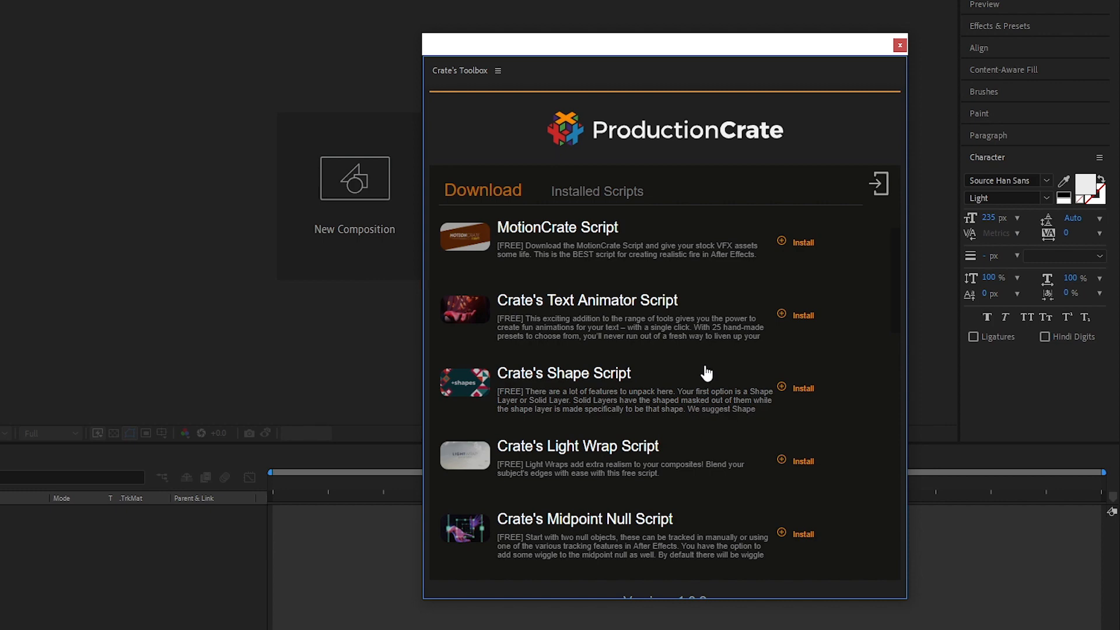
# Install Crate's Hologram Script from the Download list.
pyautogui.scroll(-3)
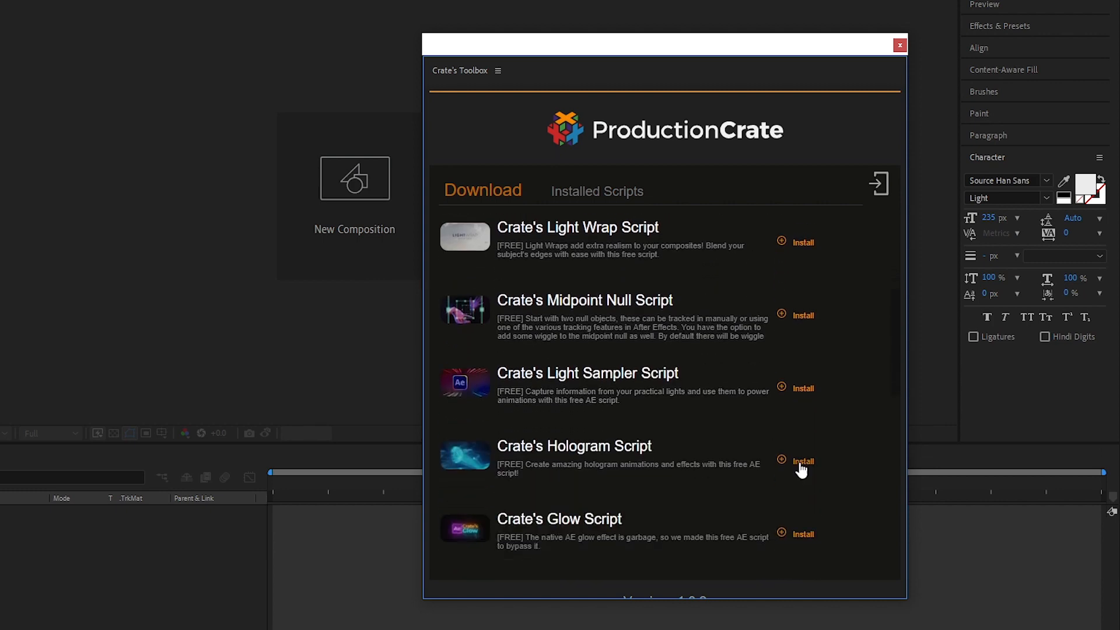
pyautogui.click(803, 462)
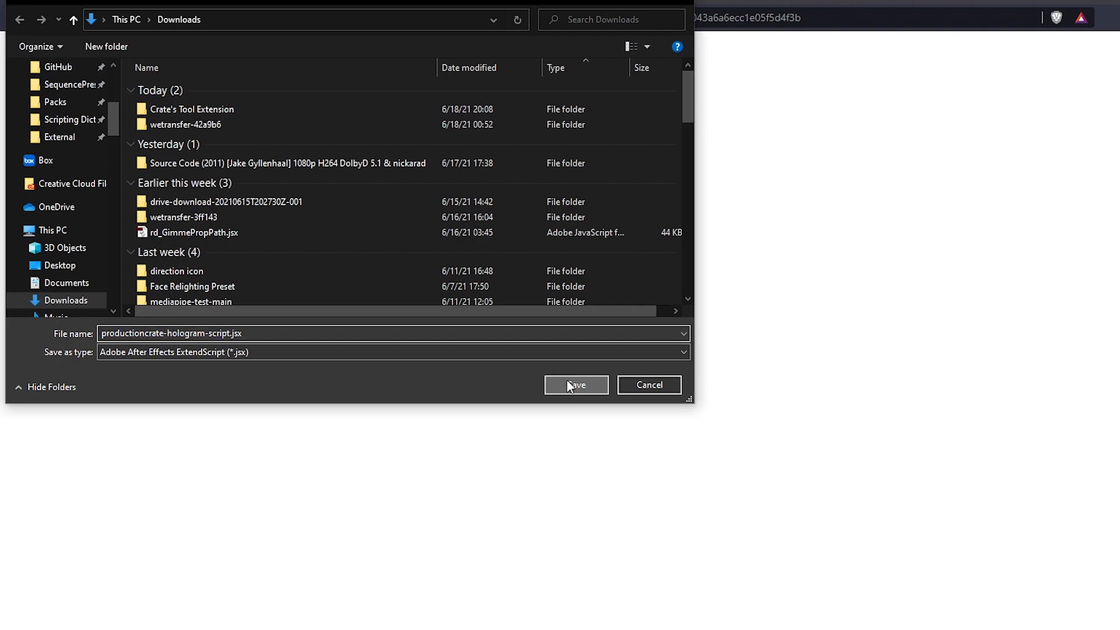
# Save productioncrate-hologram-script.jsx into the Downloads folder.
pyautogui.click(576, 384)
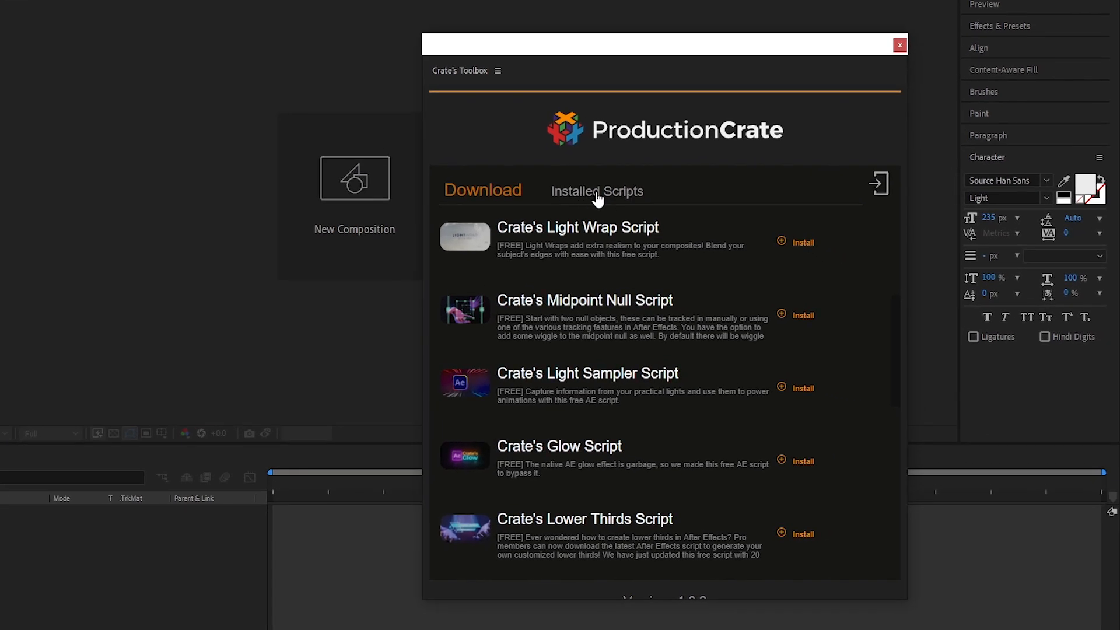
# Show Installed Scripts and launch the Productioncrate Hologram Script with Use now.
pyautogui.click(596, 191)
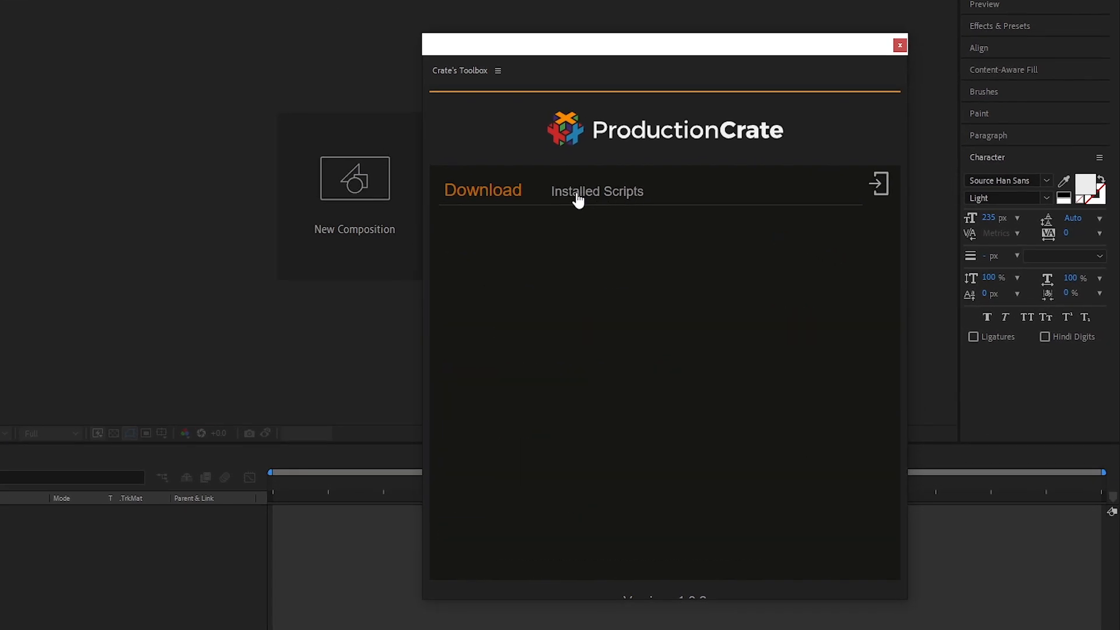
pyautogui.click(597, 190)
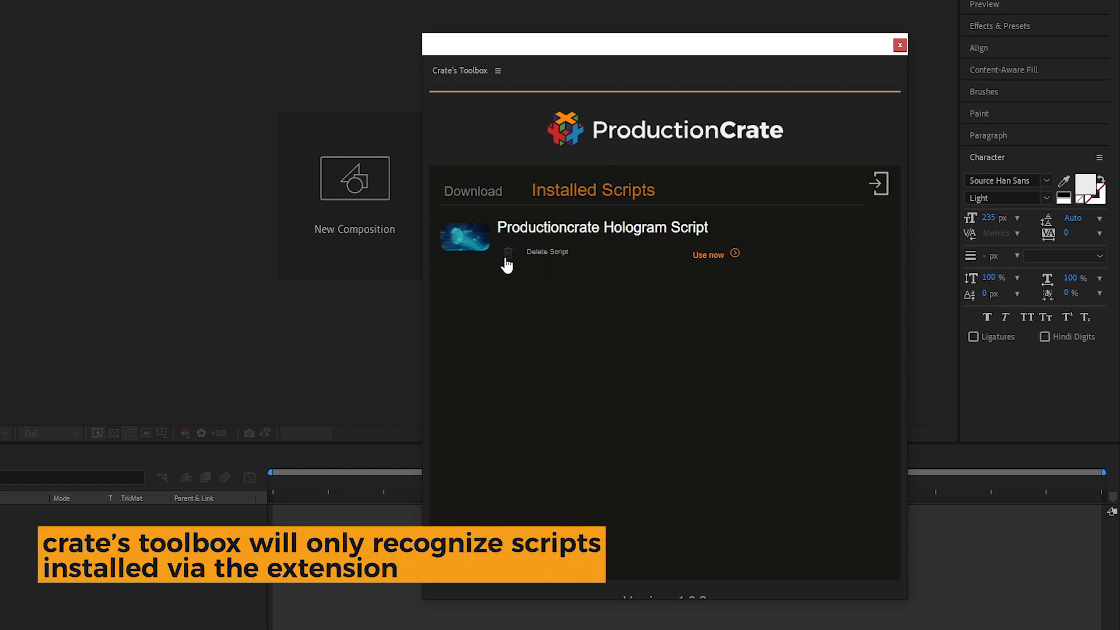
pyautogui.click(732, 255)
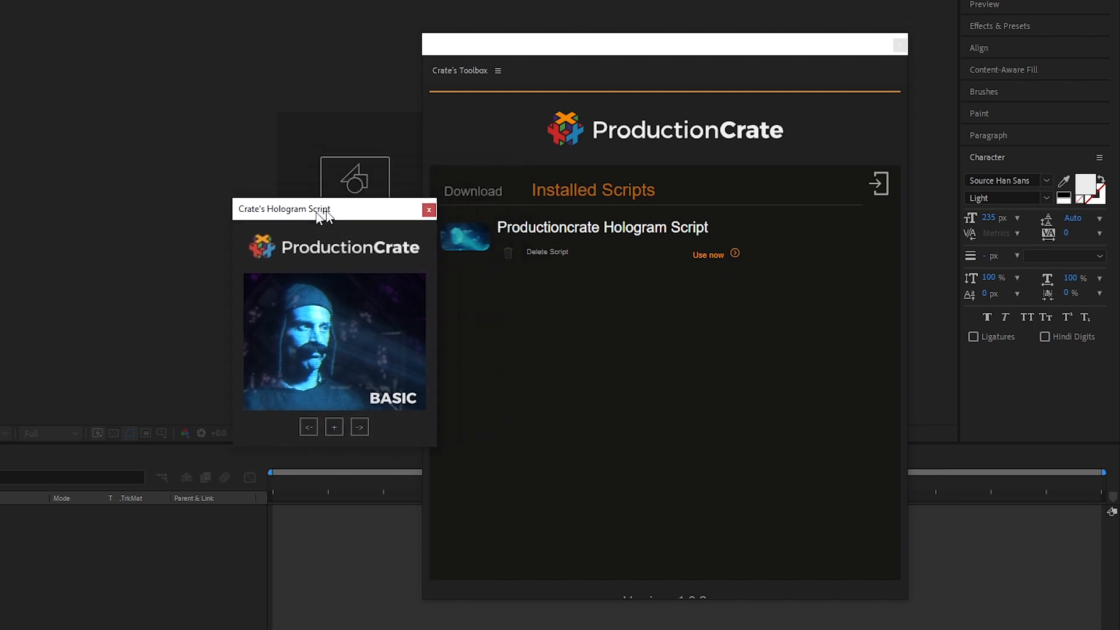
# Step the hologram presets from Basic to Lost Transmission, then browse the Download list.
pyautogui.click(360, 427)
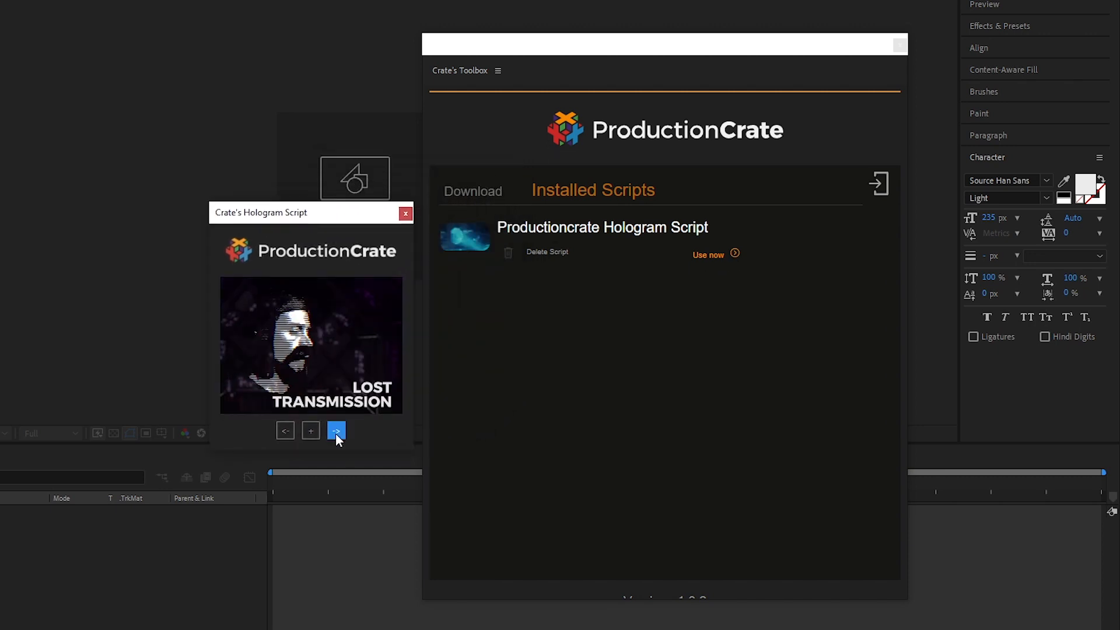
pyautogui.click(337, 430)
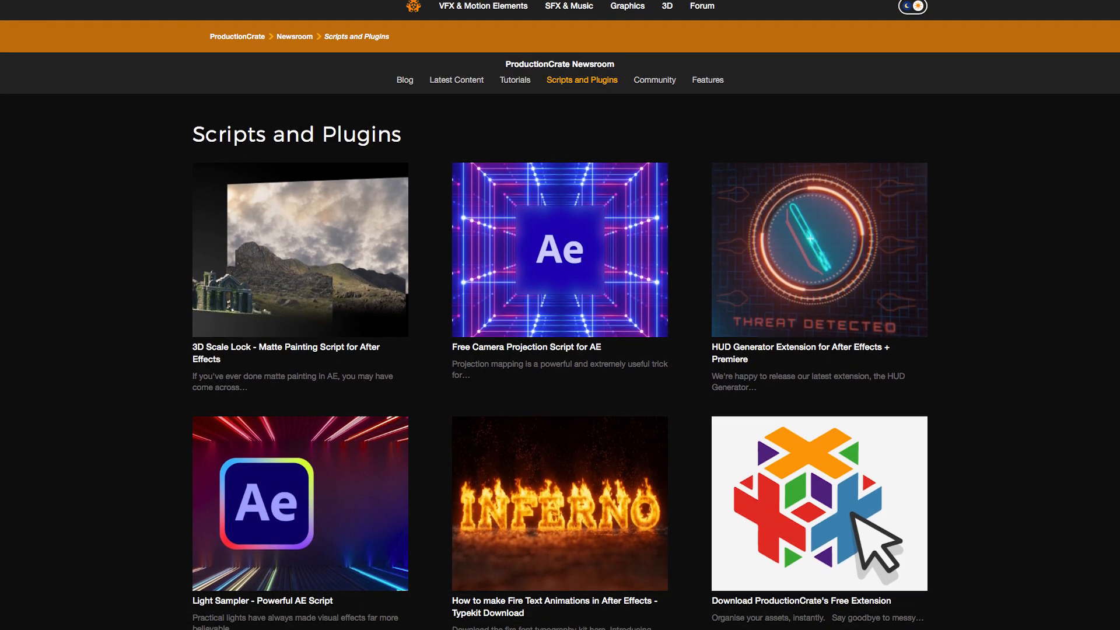
pyautogui.scroll(-3)
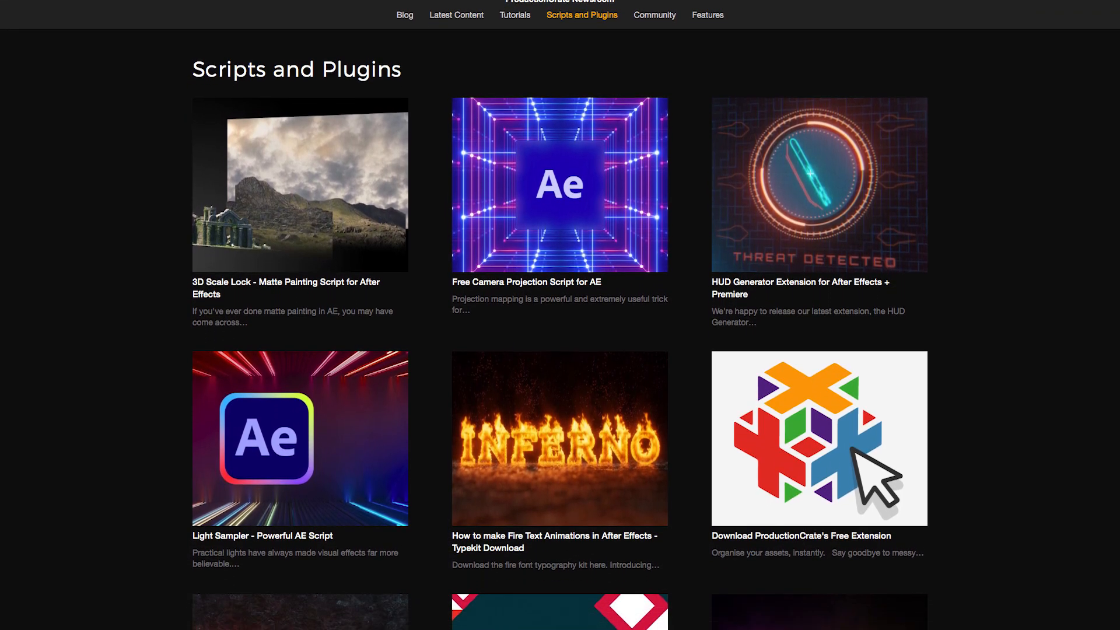
pyautogui.scroll(-3)
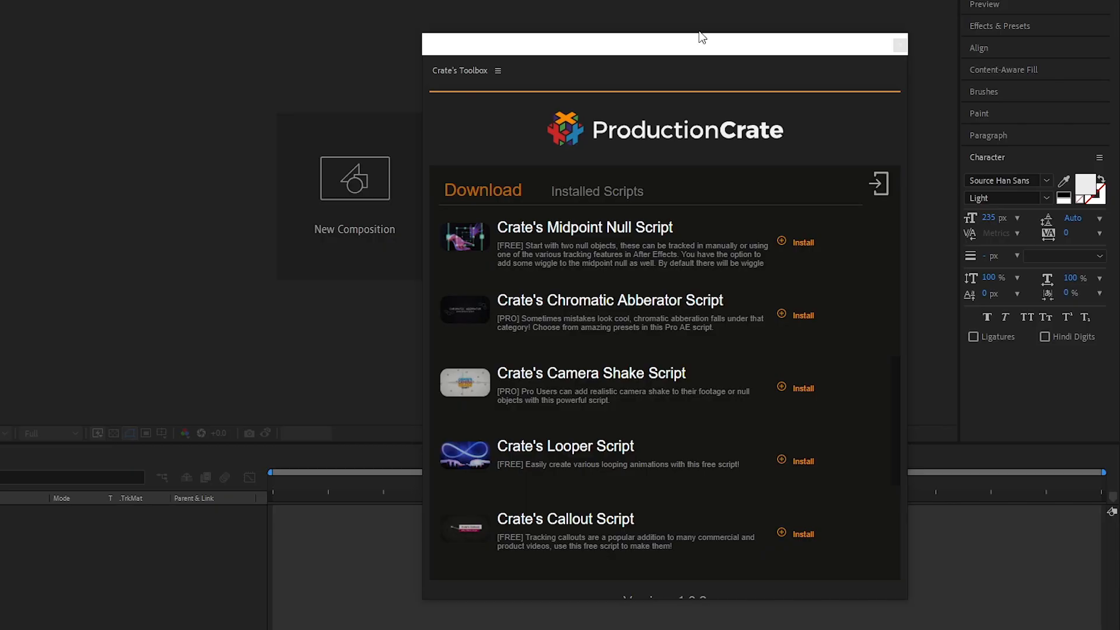
# Show Installed Scripts (Glow, Hologram, Lower Thirds), launch Lower Thirds and close its panel.
pyautogui.click(596, 192)
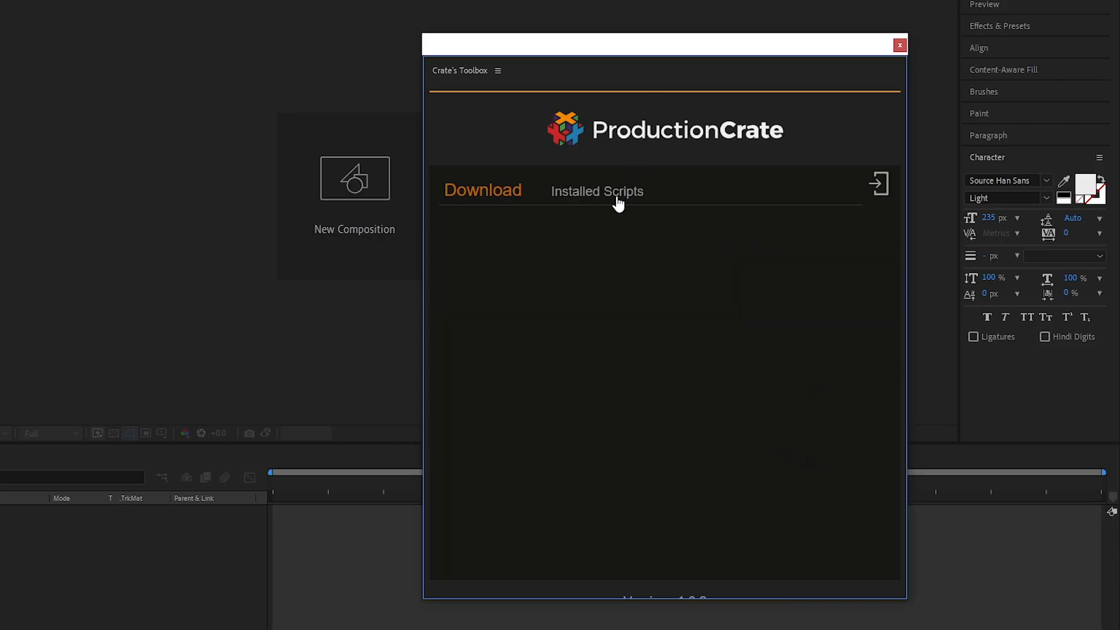
pyautogui.click(596, 190)
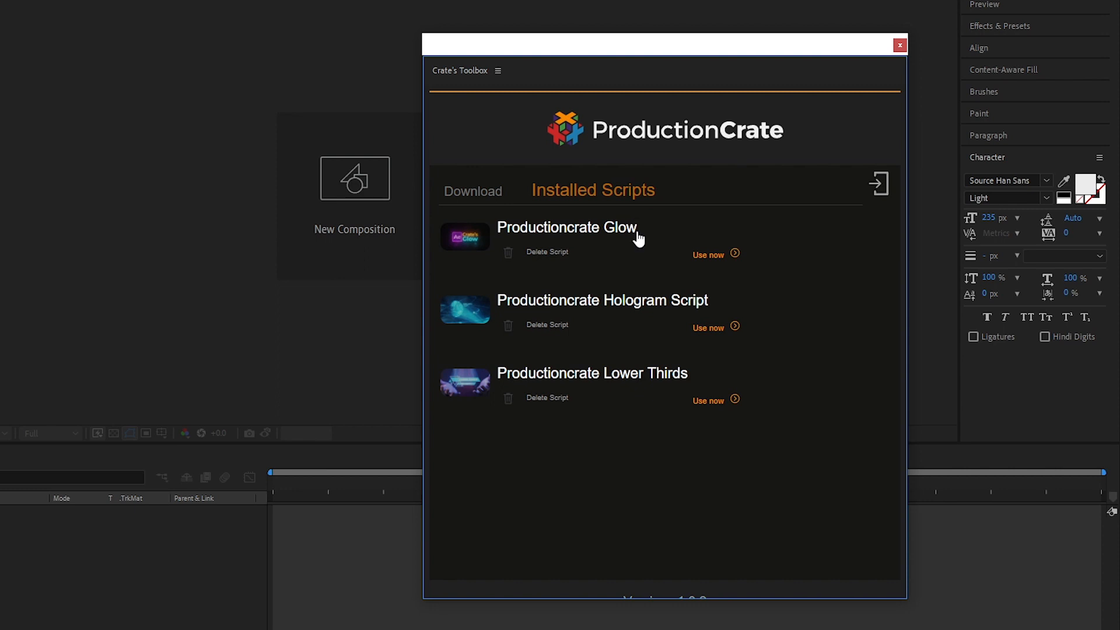
pyautogui.click(708, 400)
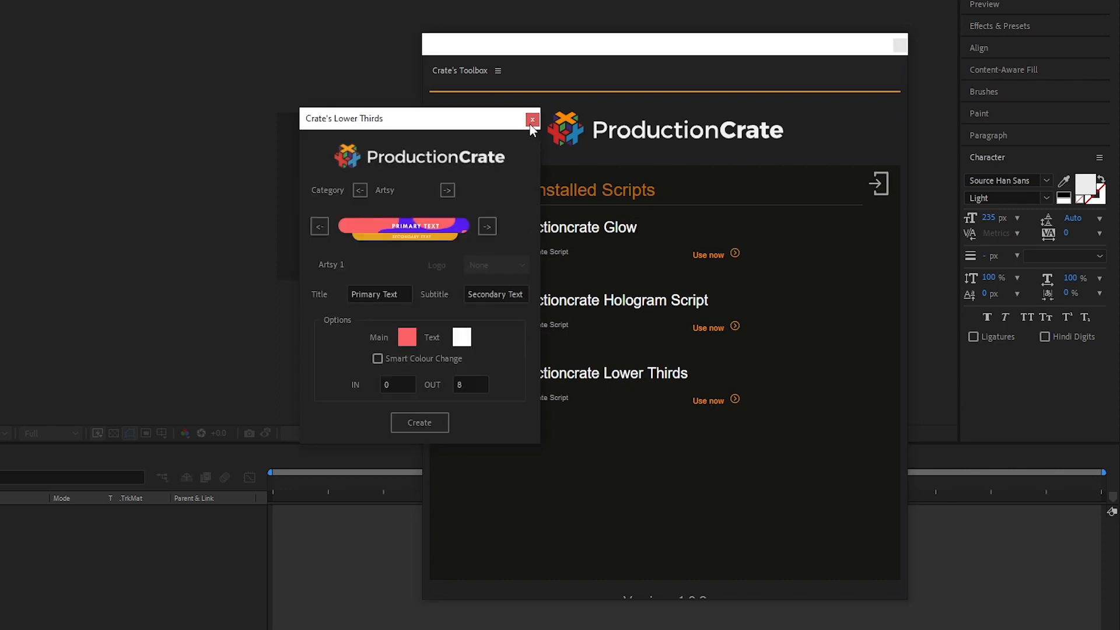
pyautogui.click(532, 119)
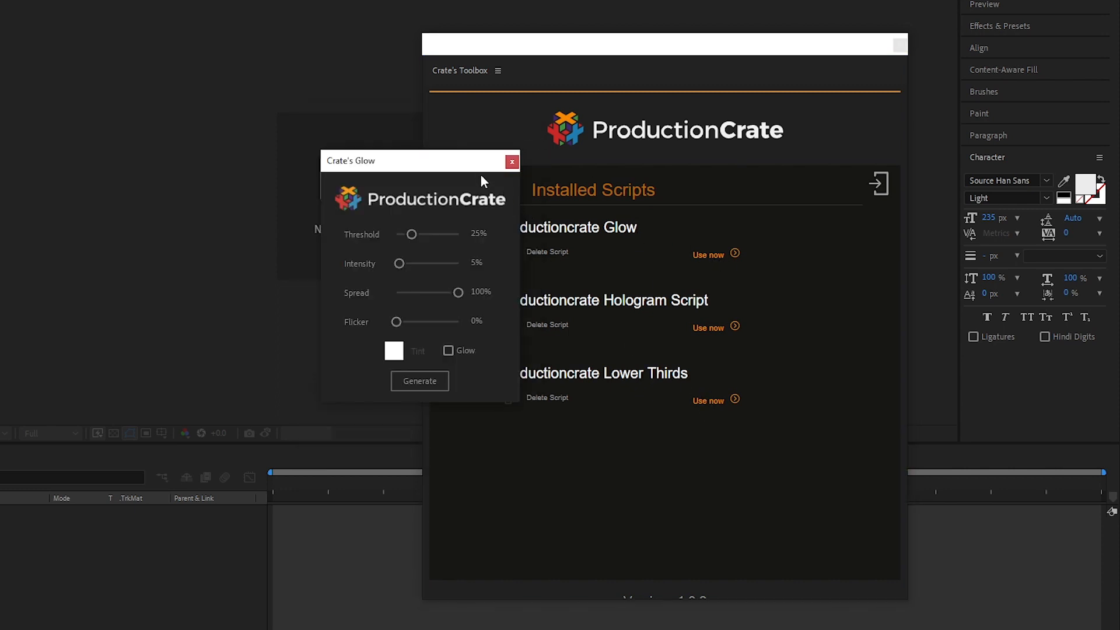